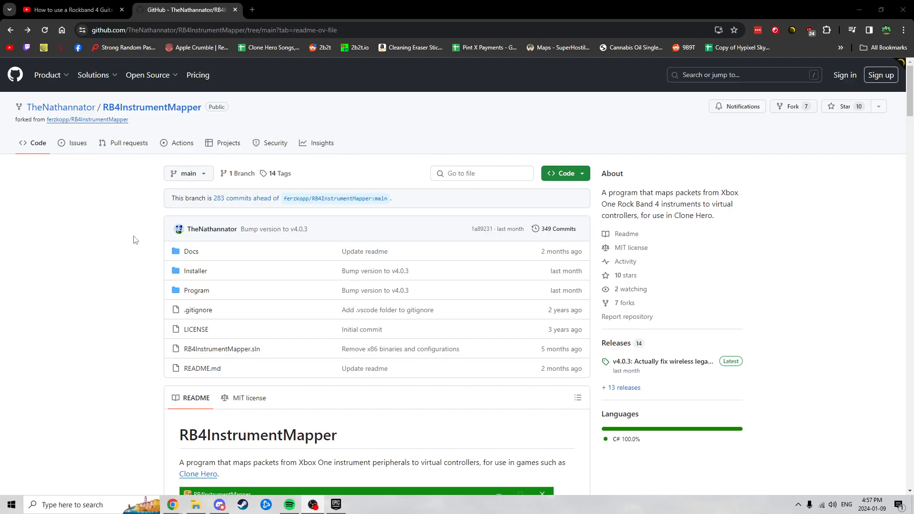
pyautogui.moveTo(137, 204)
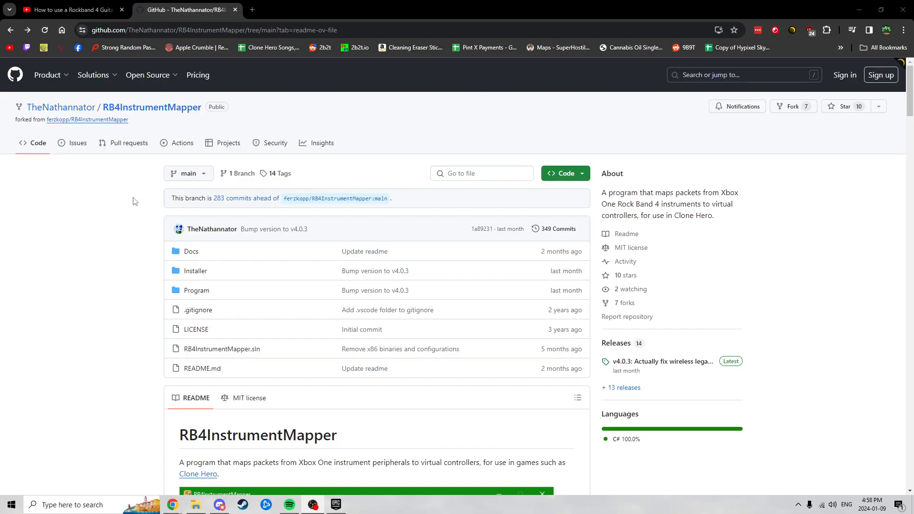
pyautogui.moveTo(131, 184)
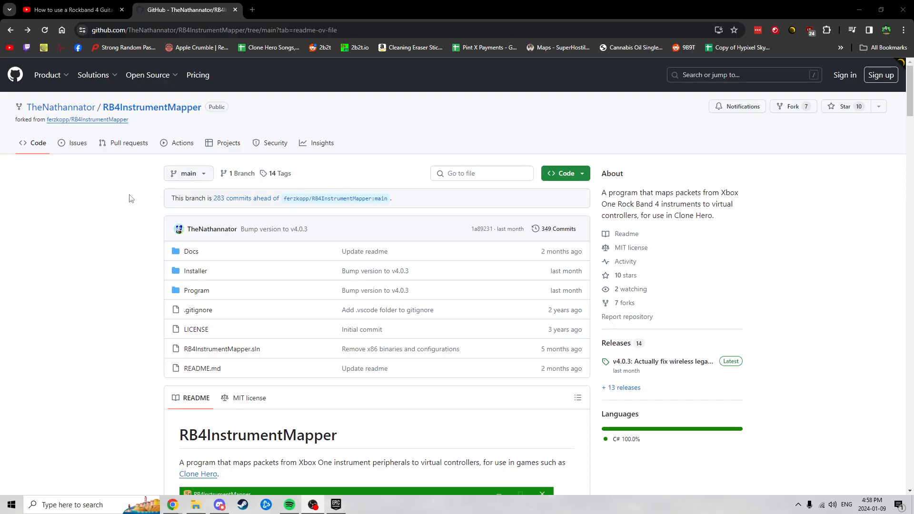
pyautogui.moveTo(860, 315)
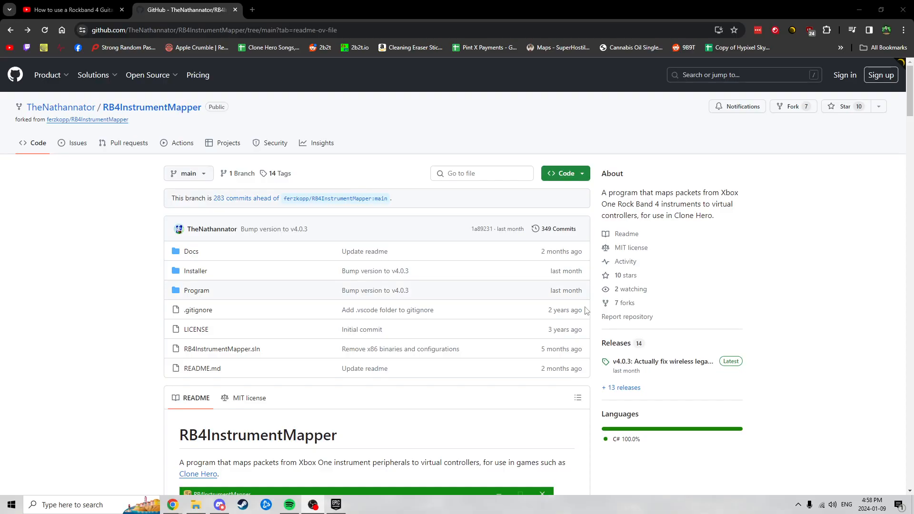
# Jump to the README's Software requirements section from the Table of Contents
pyautogui.click(662, 362)
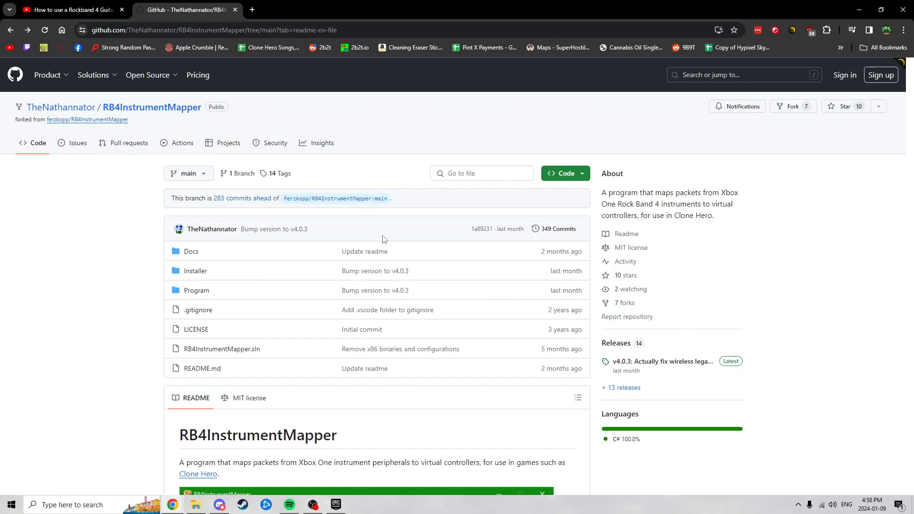
pyautogui.scroll(-3)
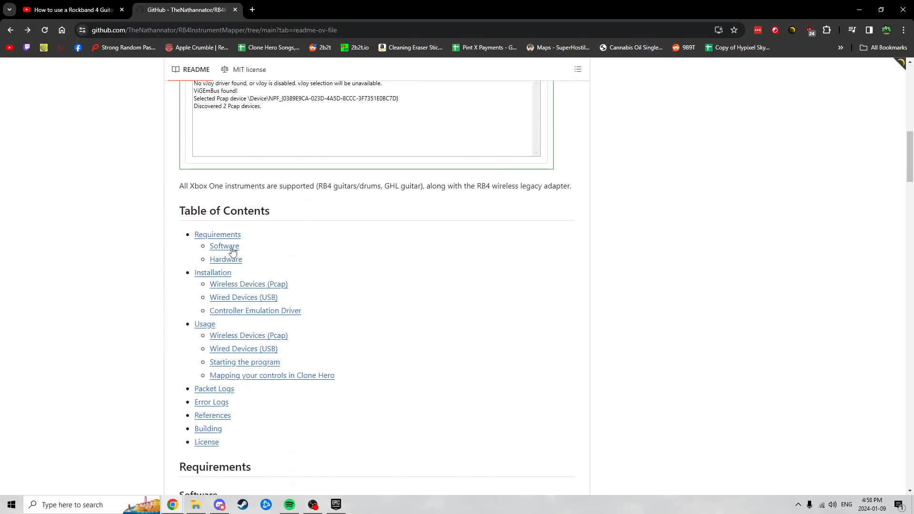
pyautogui.click(225, 246)
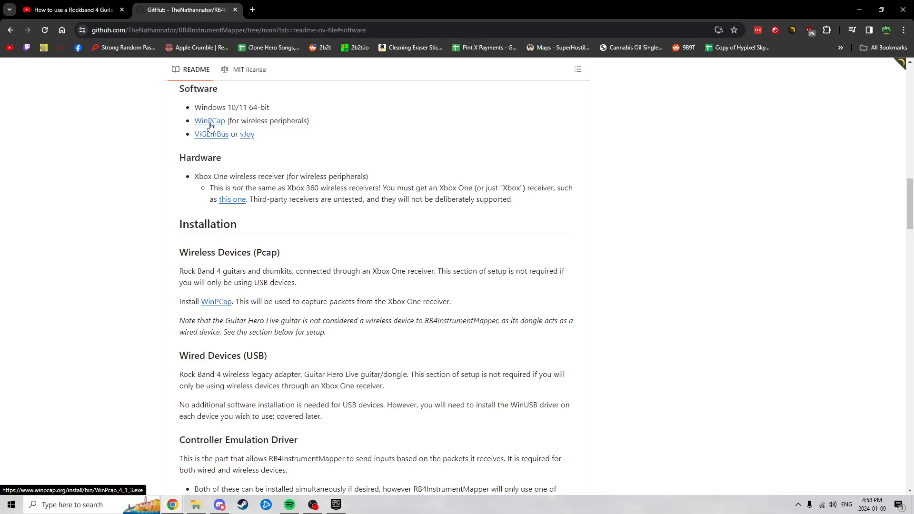
pyautogui.moveTo(204, 144)
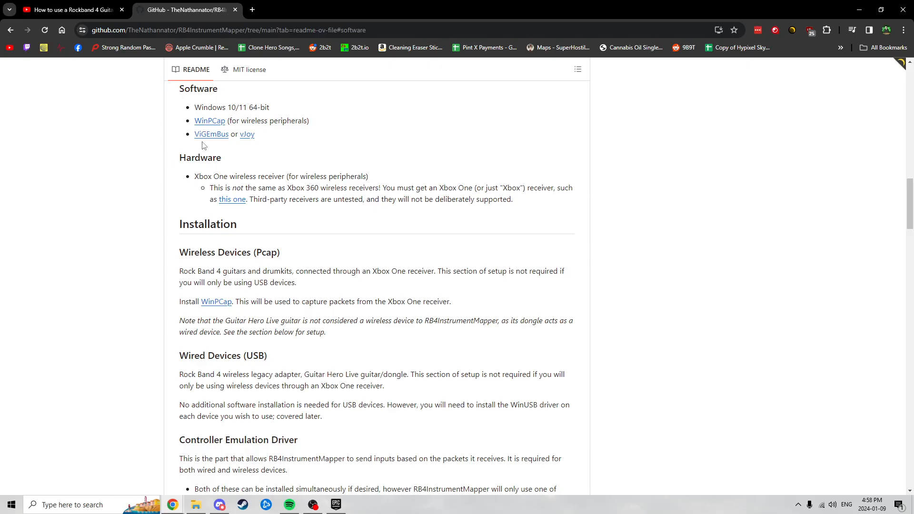
pyautogui.moveTo(245, 139)
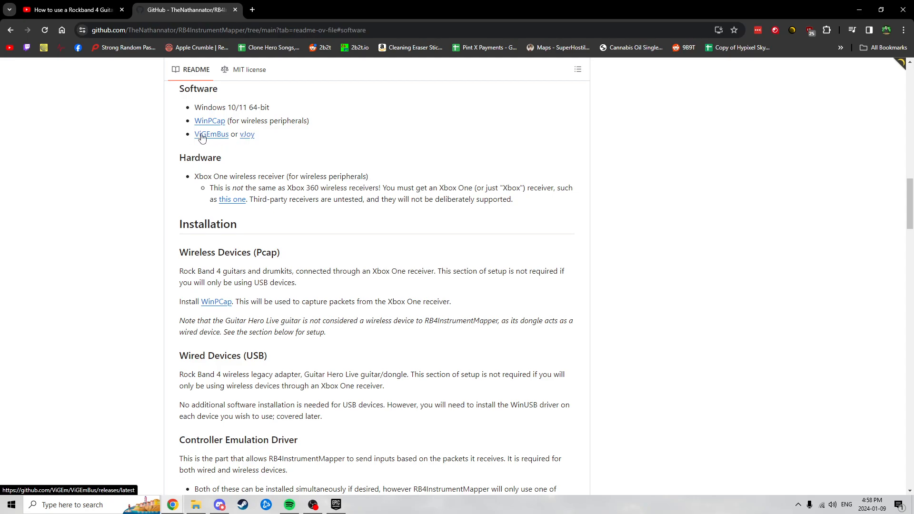
pyautogui.moveTo(210, 126)
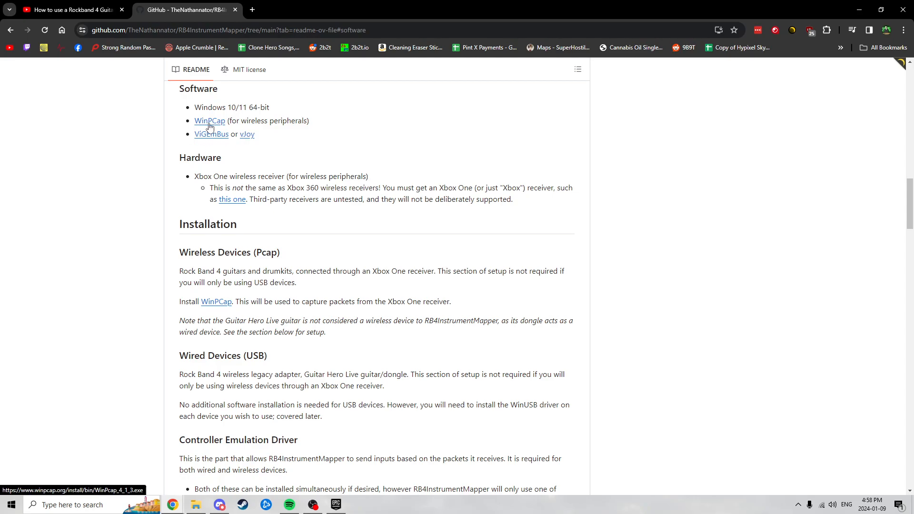
# Start the WinPcap download, cancel its Save As, and go to the latest ViGEmBus release
pyautogui.click(209, 121)
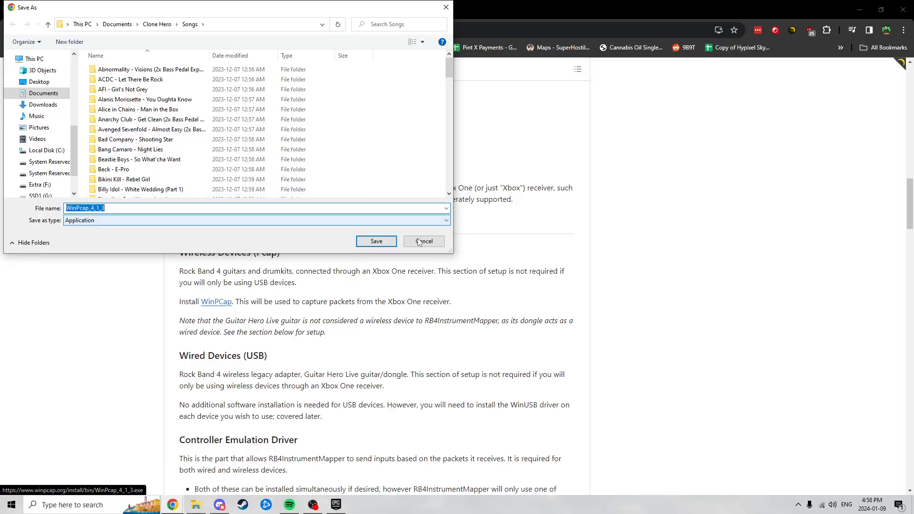
pyautogui.click(424, 240)
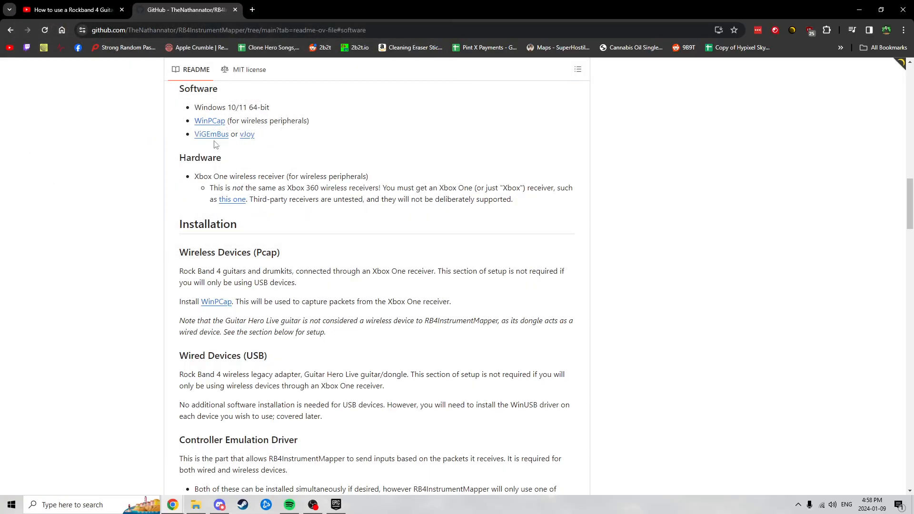
pyautogui.click(211, 133)
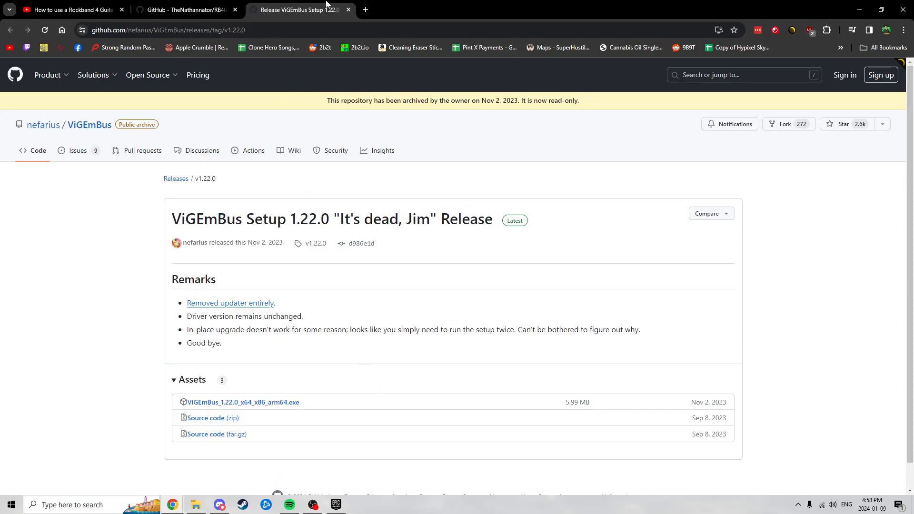
# Return to the RB4InstrumentMapper README and read past the vJoy alternative note
pyautogui.click(337, 10)
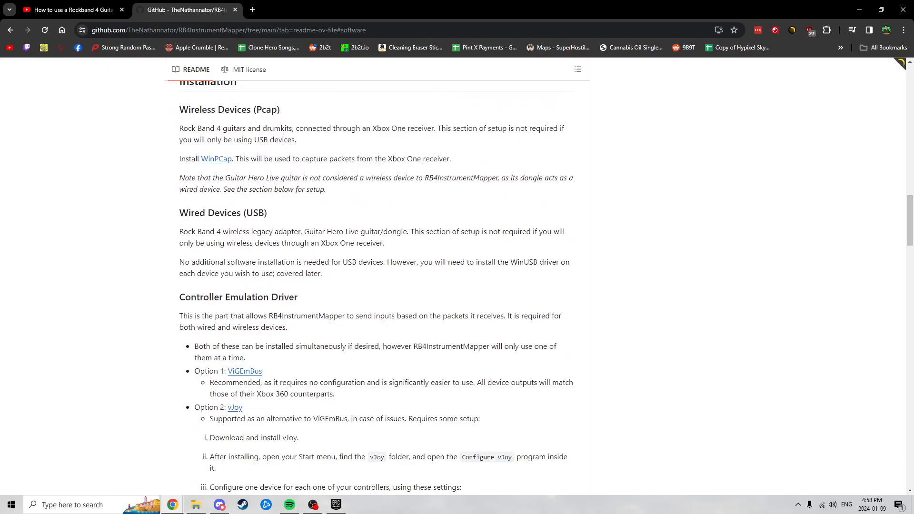
pyautogui.moveTo(415, 271)
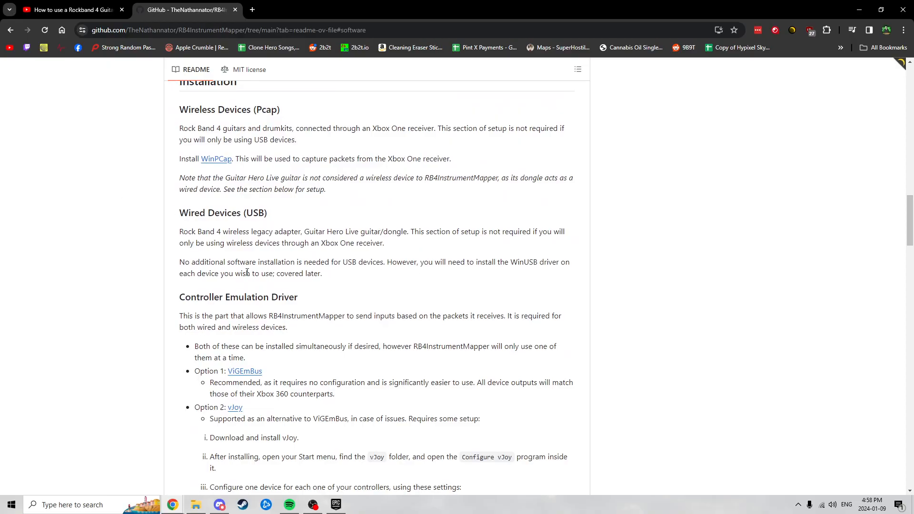
pyautogui.moveTo(192, 249); pyautogui.dragTo(279, 279)
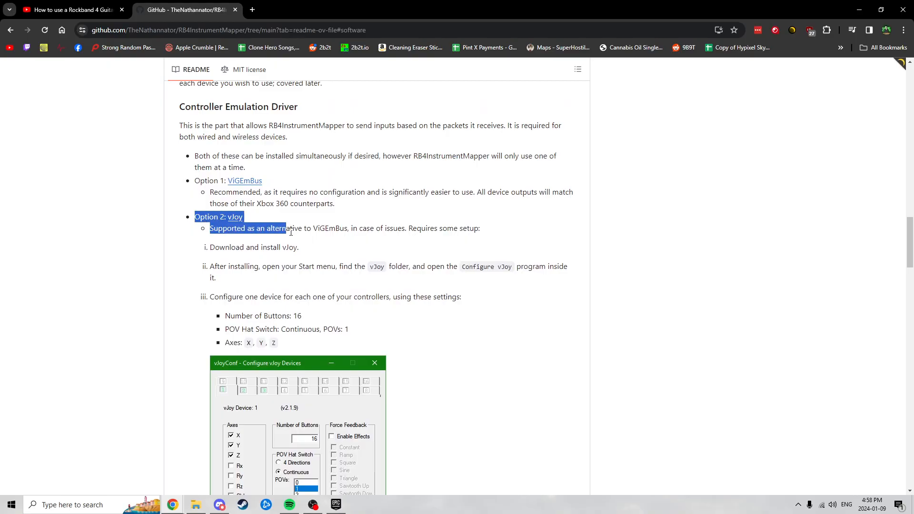
pyautogui.scroll(-3)
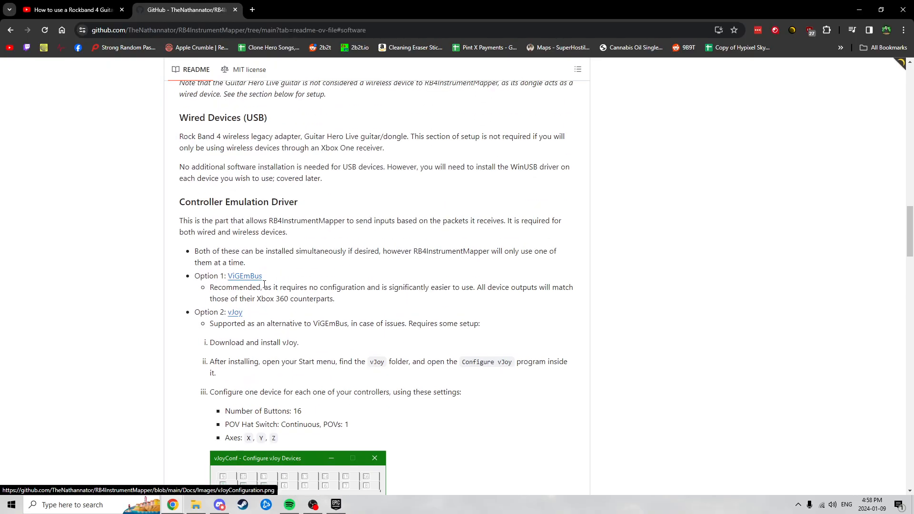
pyautogui.scroll(-3)
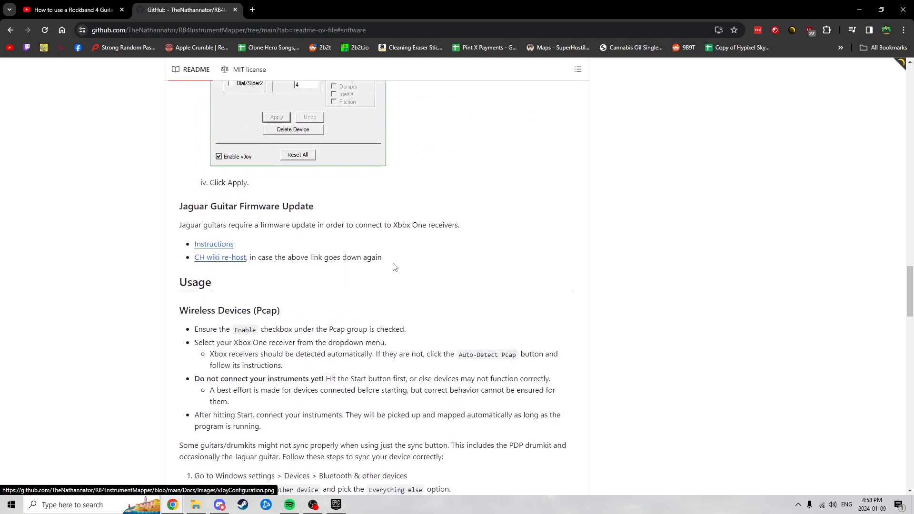
# Read past the Jaguar Guitar Firmware Update note into the Usage instructions for wireless devices
pyautogui.scroll(-3)
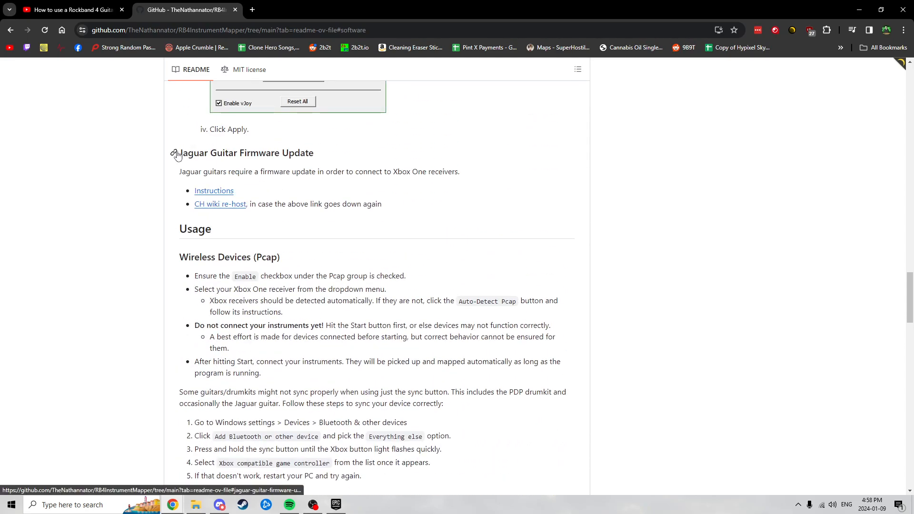
pyautogui.moveTo(180, 152); pyautogui.dragTo(317, 171)
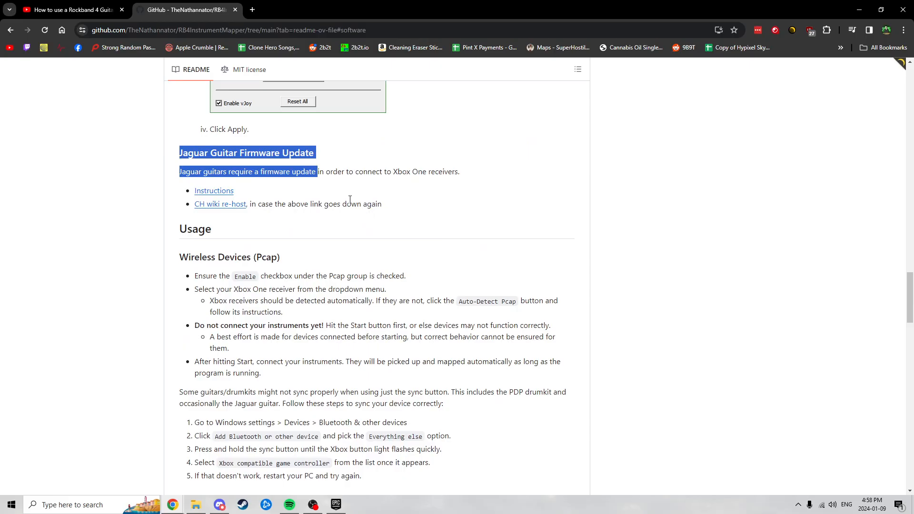
pyautogui.click(208, 224)
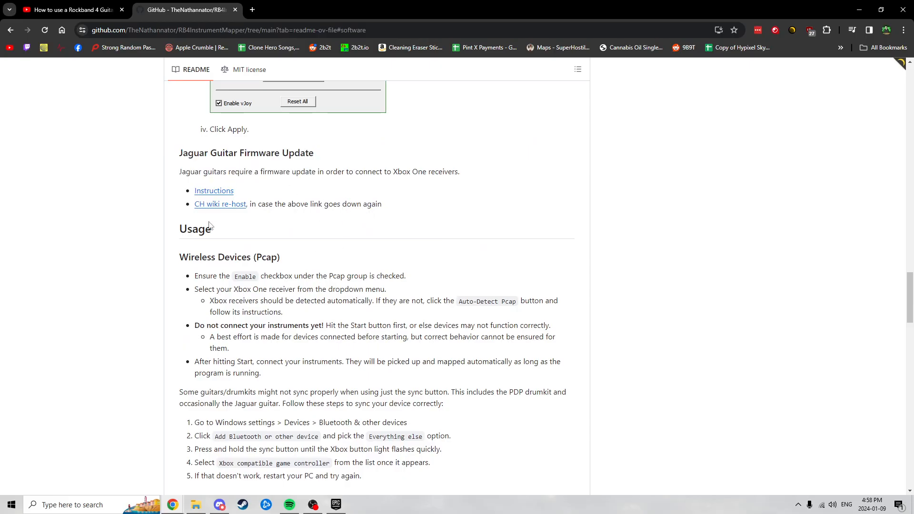
pyautogui.scroll(-3)
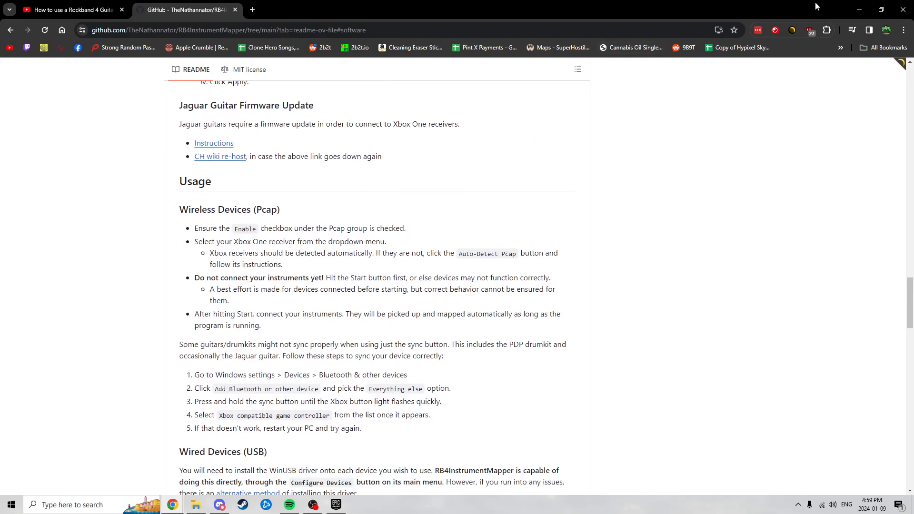
pyautogui.moveTo(847, 7)
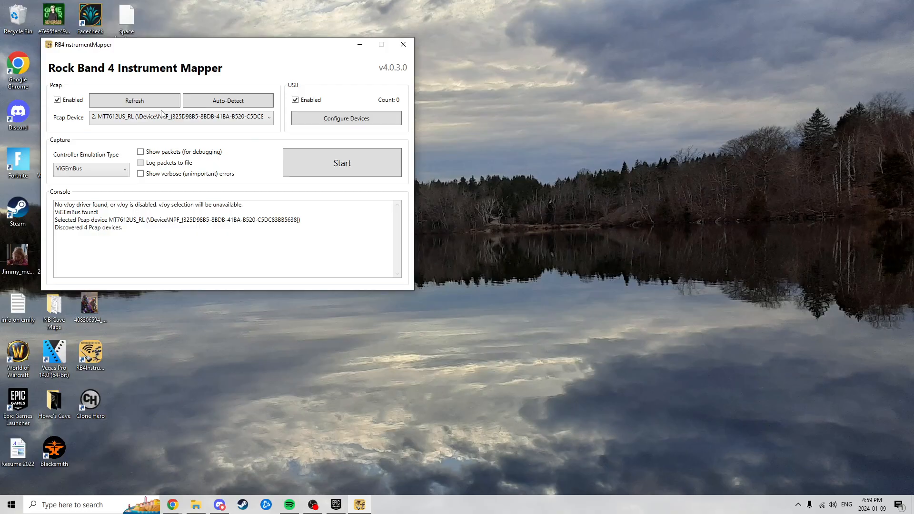
pyautogui.moveTo(145, 132)
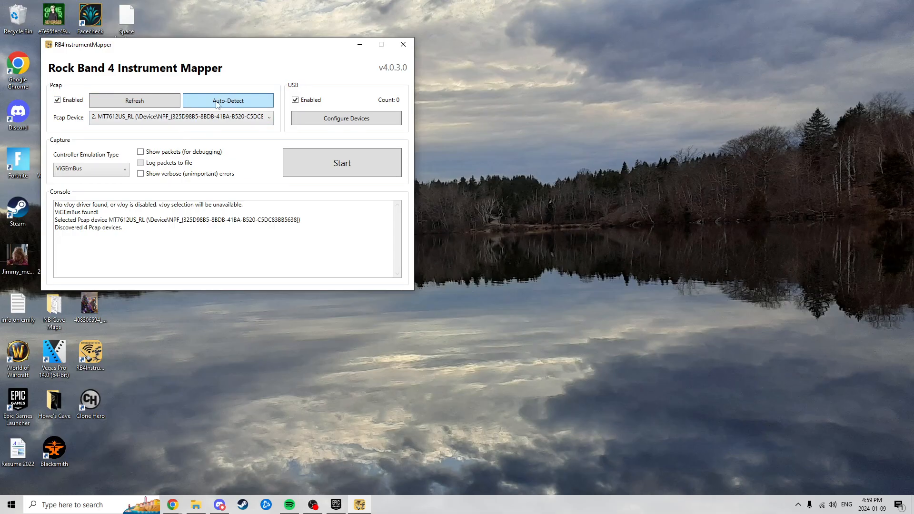
# Auto-detect the Xbox One receiver as Pcap device, keep ViGEmBus emulation, and start capture
pyautogui.click(228, 101)
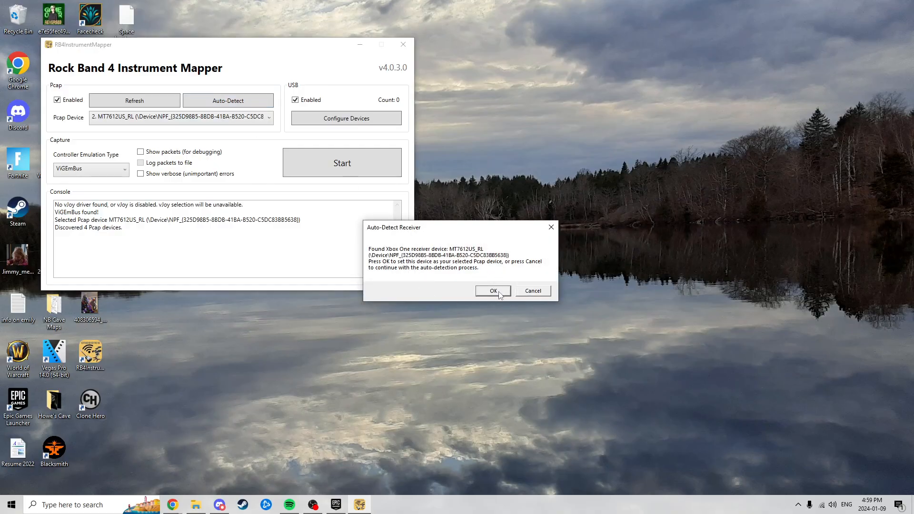
pyautogui.click(493, 291)
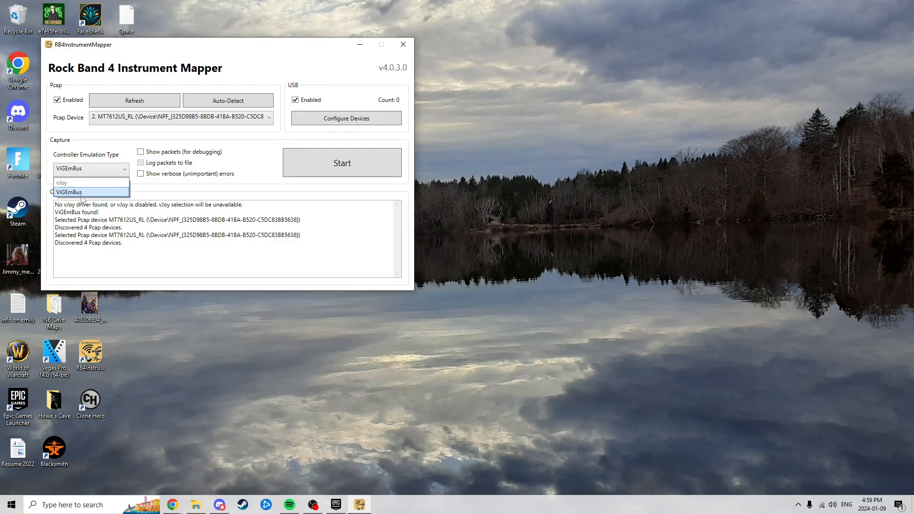
pyautogui.click(69, 193)
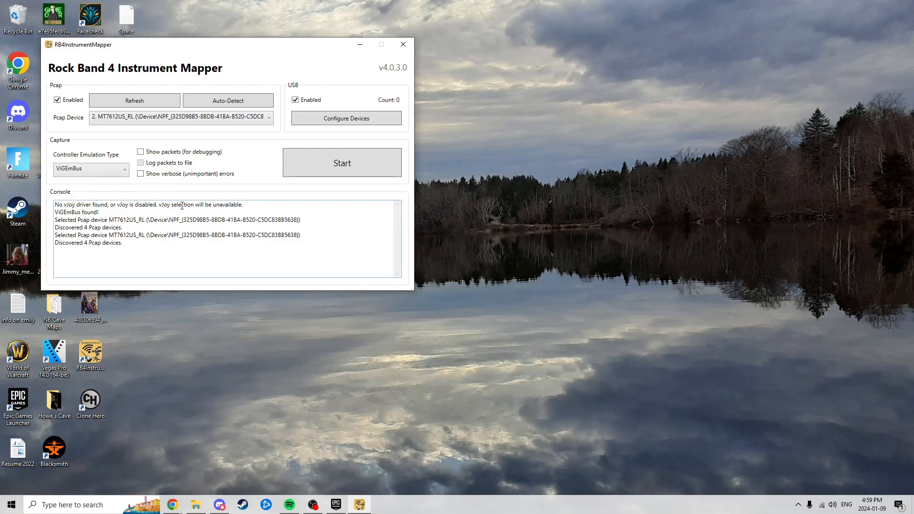
pyautogui.click(341, 162)
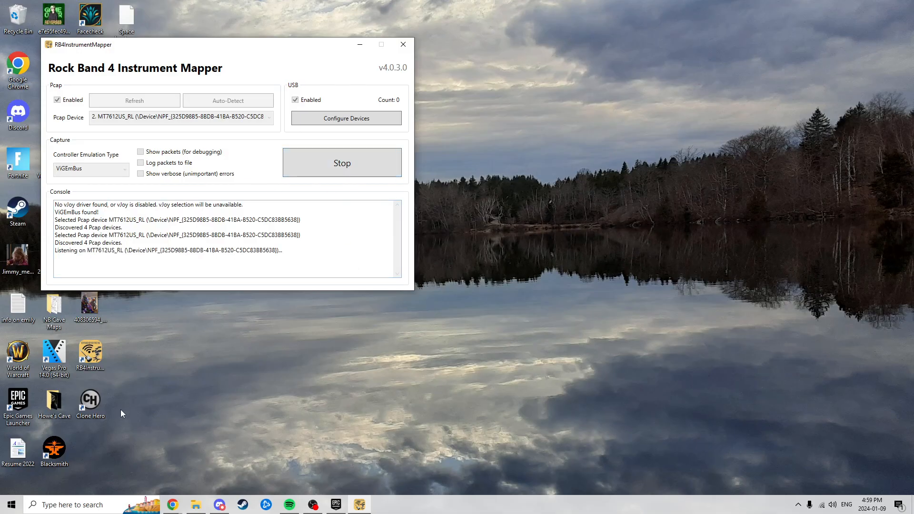
# From Start's quick menu reach Windows Settings, add the guitar as an Xbox-controller device, then cancel the window
pyautogui.rightClick(21, 505)
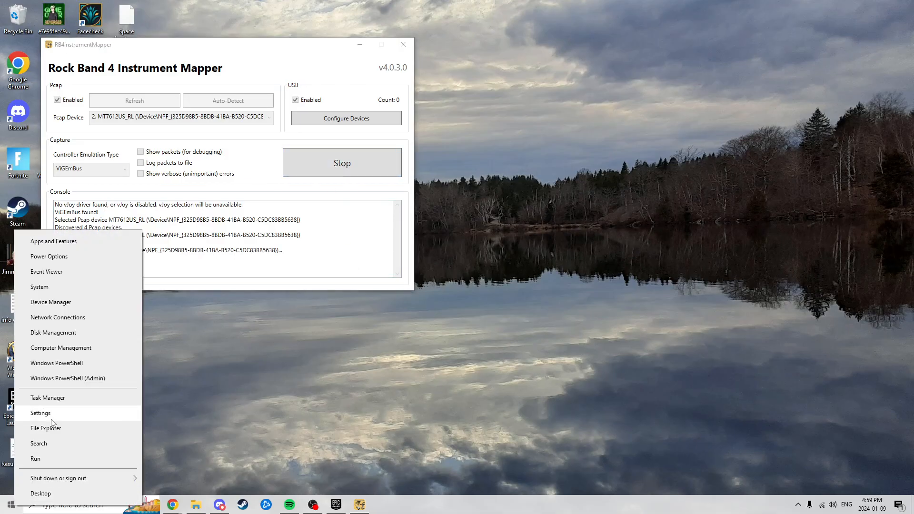
pyautogui.click(40, 412)
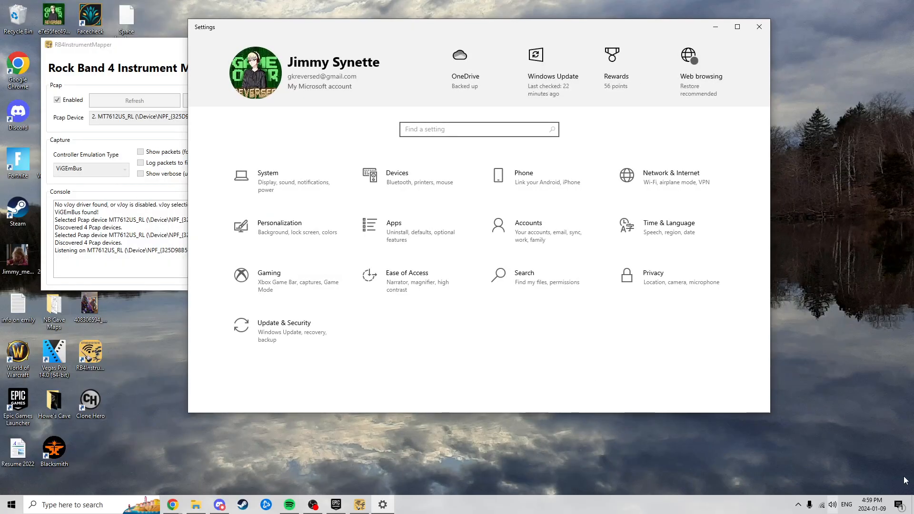
pyautogui.moveTo(272, 331)
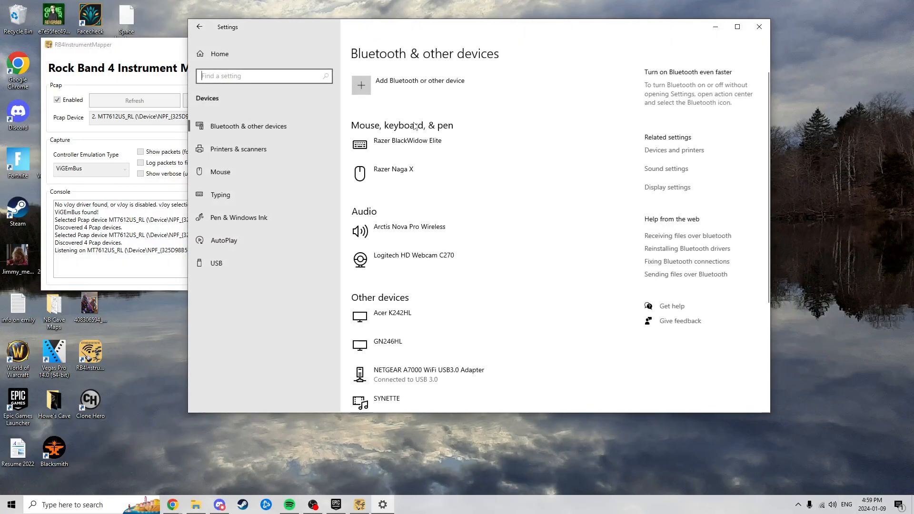
pyautogui.moveTo(415, 92)
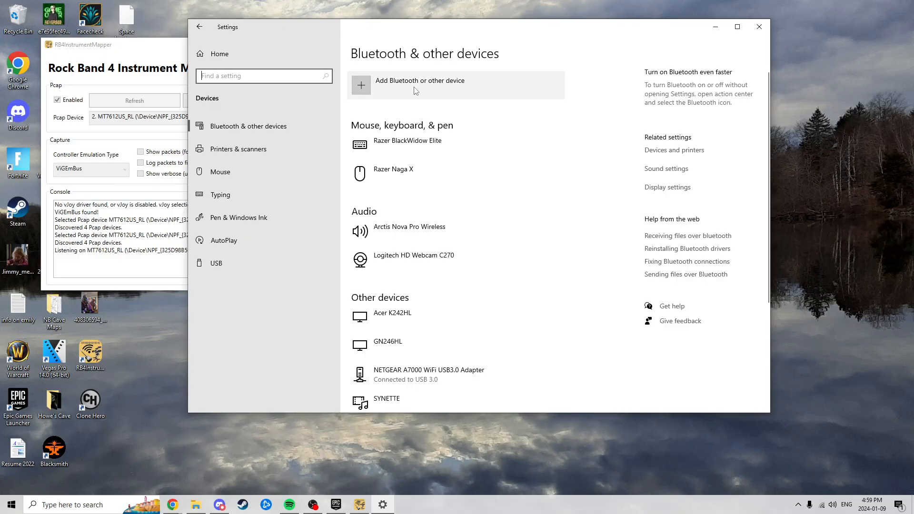
pyautogui.moveTo(410, 98)
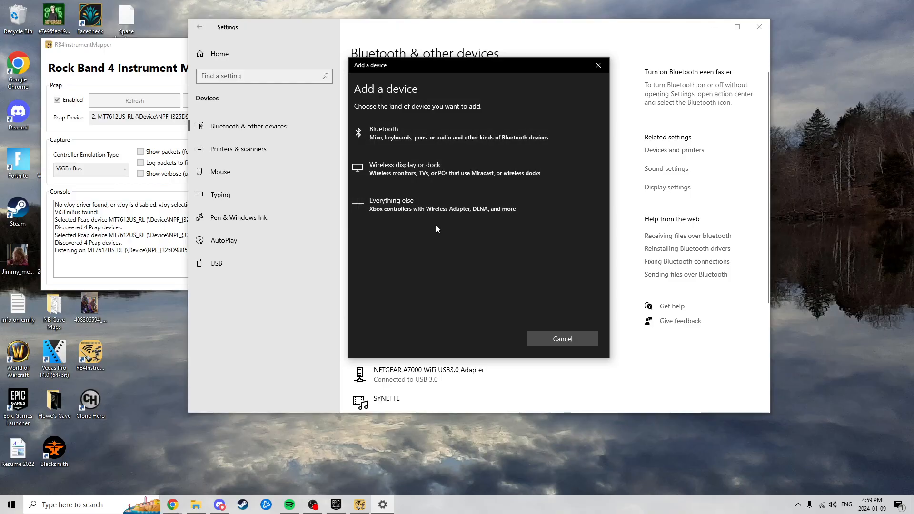
pyautogui.click(383, 133)
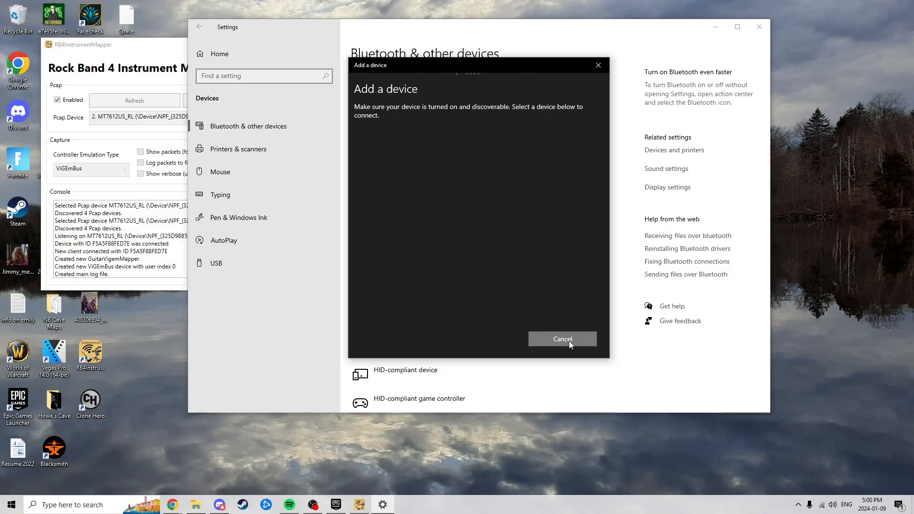
pyautogui.click(562, 339)
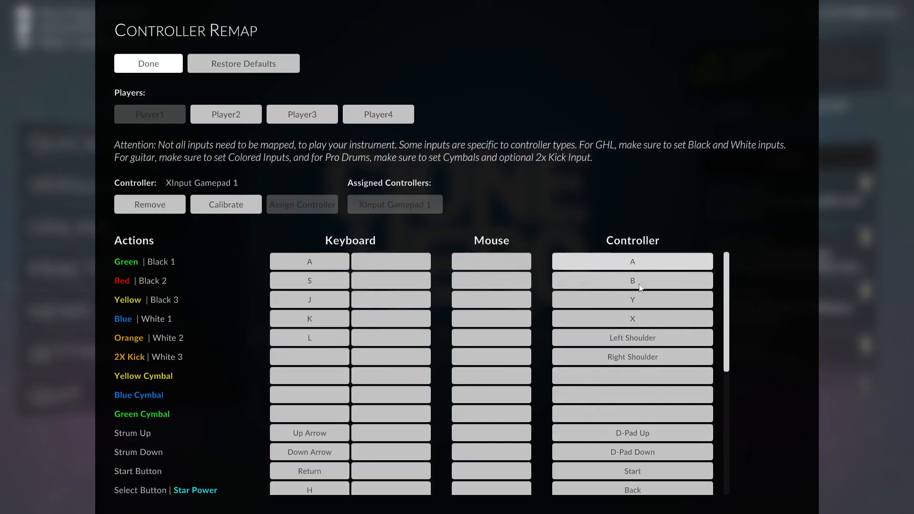
pyautogui.moveTo(678, 280)
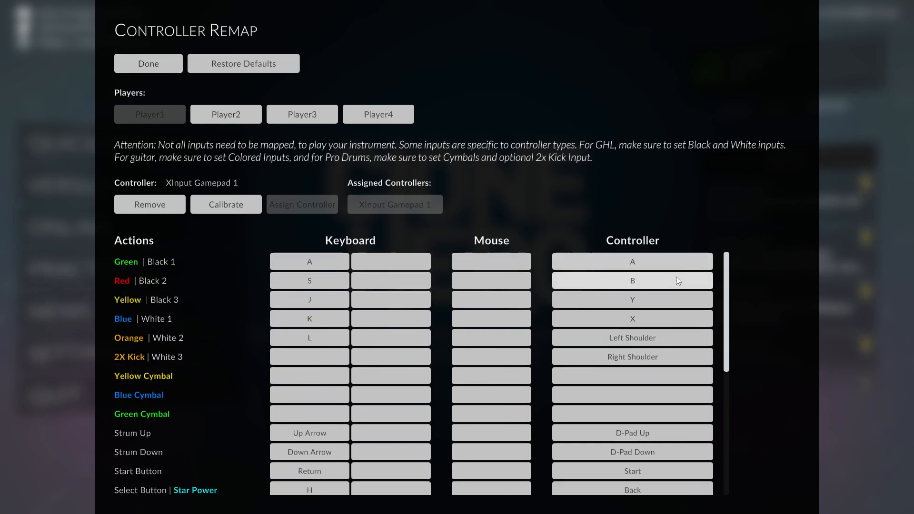
# Rebind the Red fret for XInput Gamepad 1 and finish with Done
pyautogui.click(309, 261)
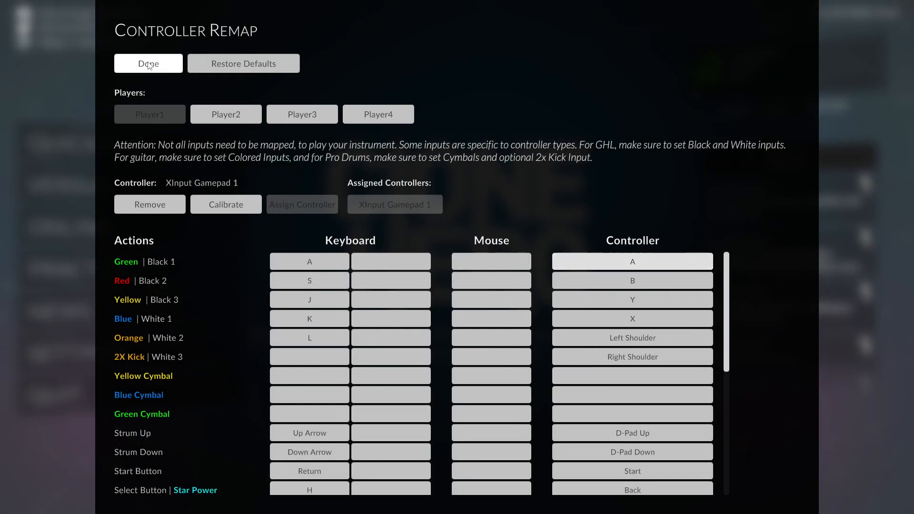
pyautogui.click(147, 62)
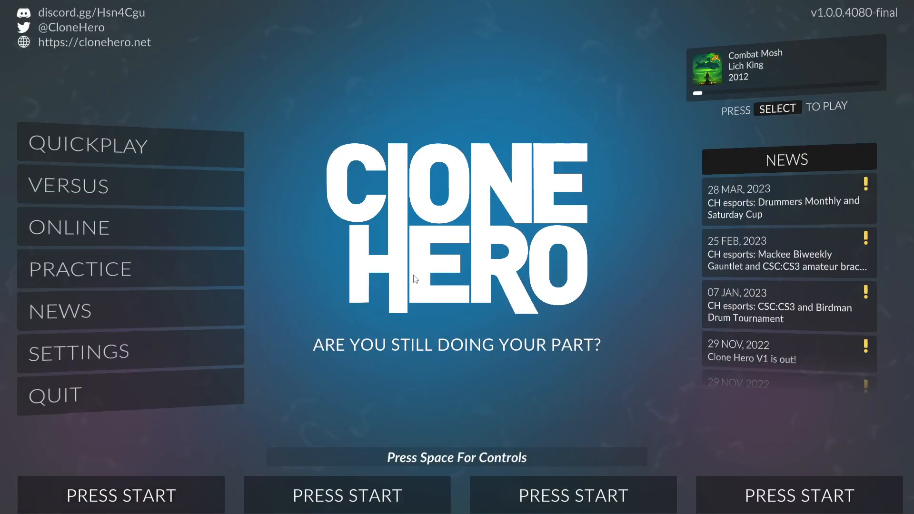
pyautogui.moveTo(164, 314)
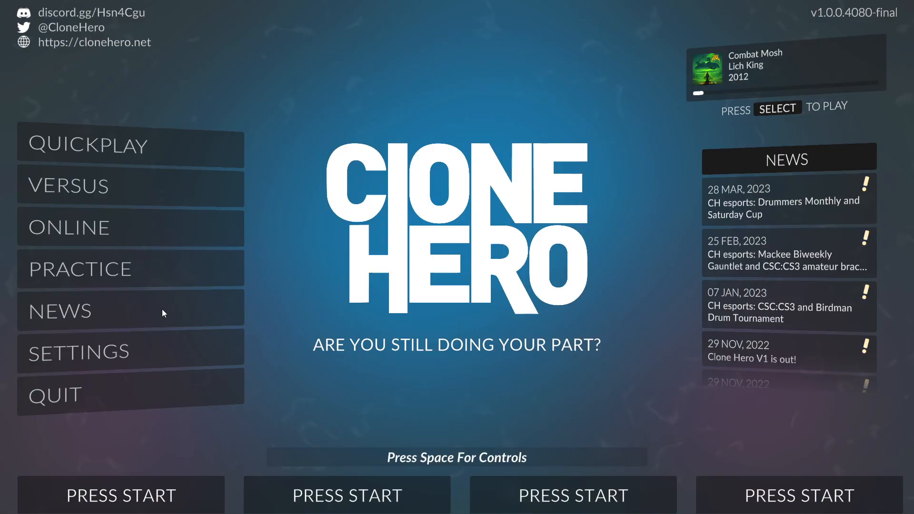